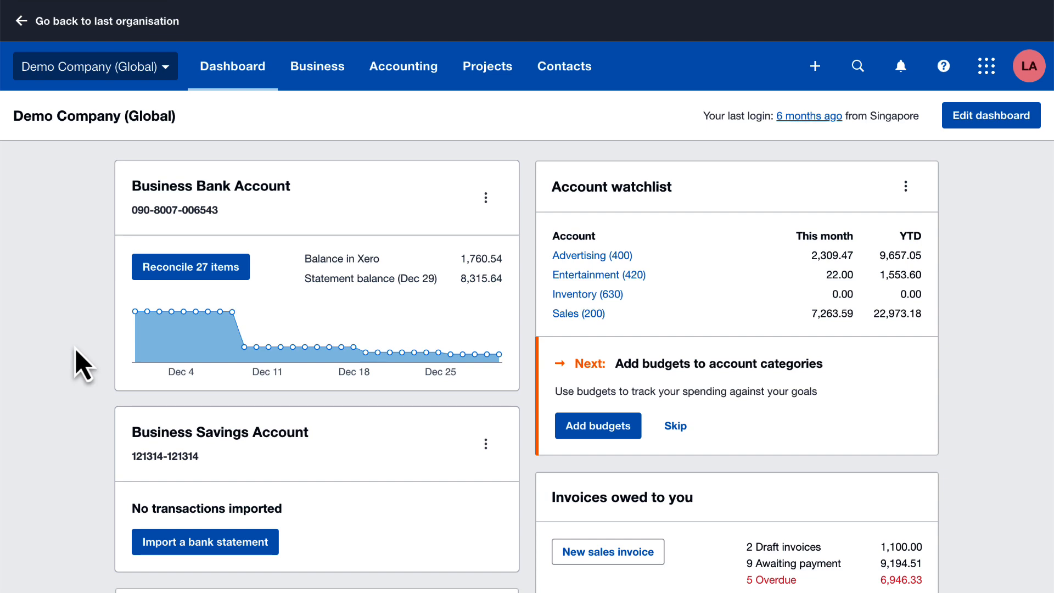
Open Reconcile 27 items and confirm the Ridgeway University 6,187.50 match to invoice INV-0025
click(190, 266)
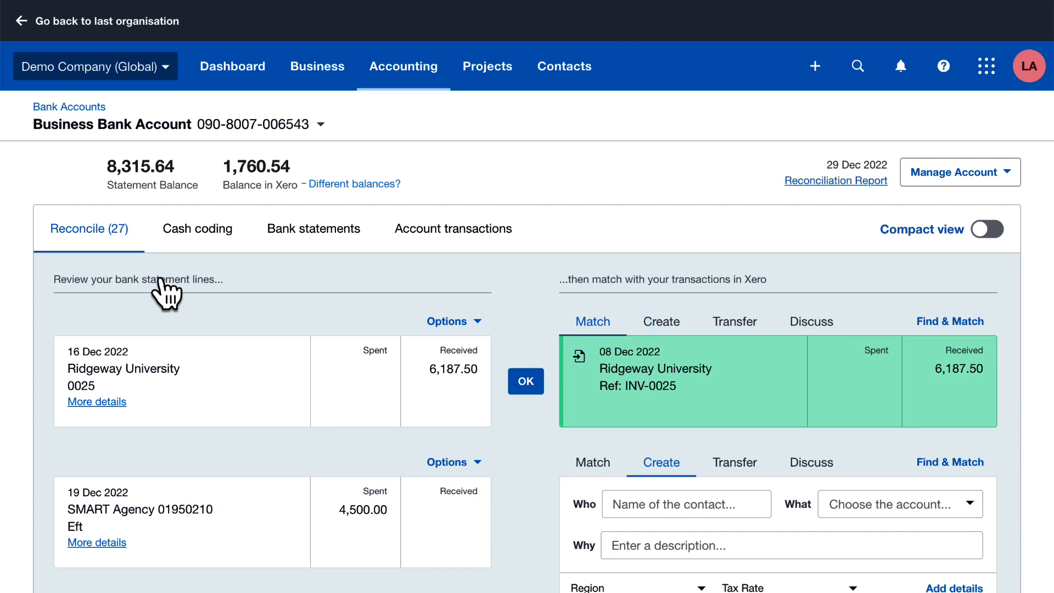
mouse_move(523, 317)
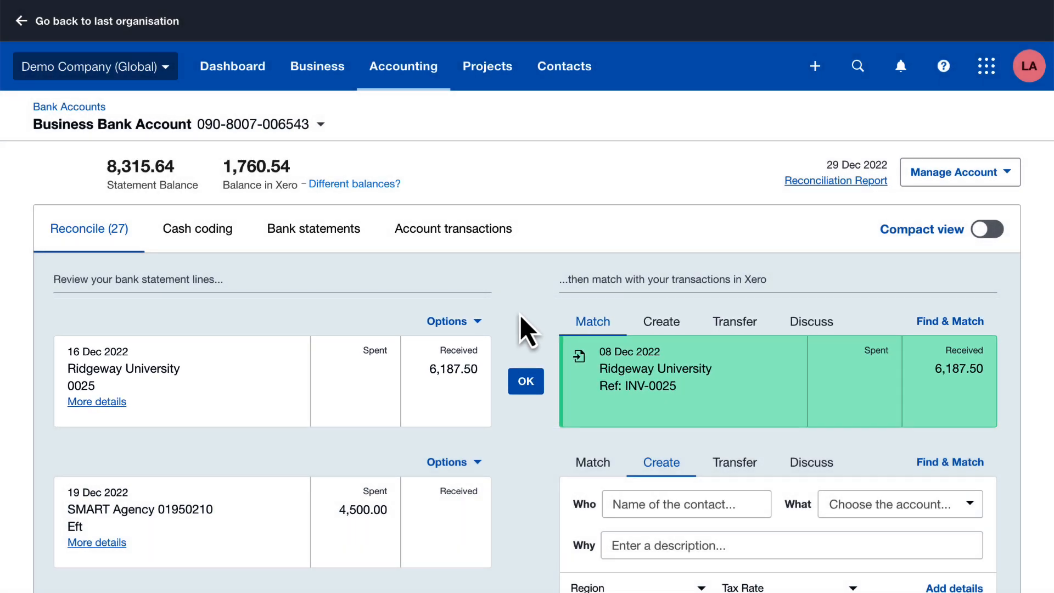
click(524, 381)
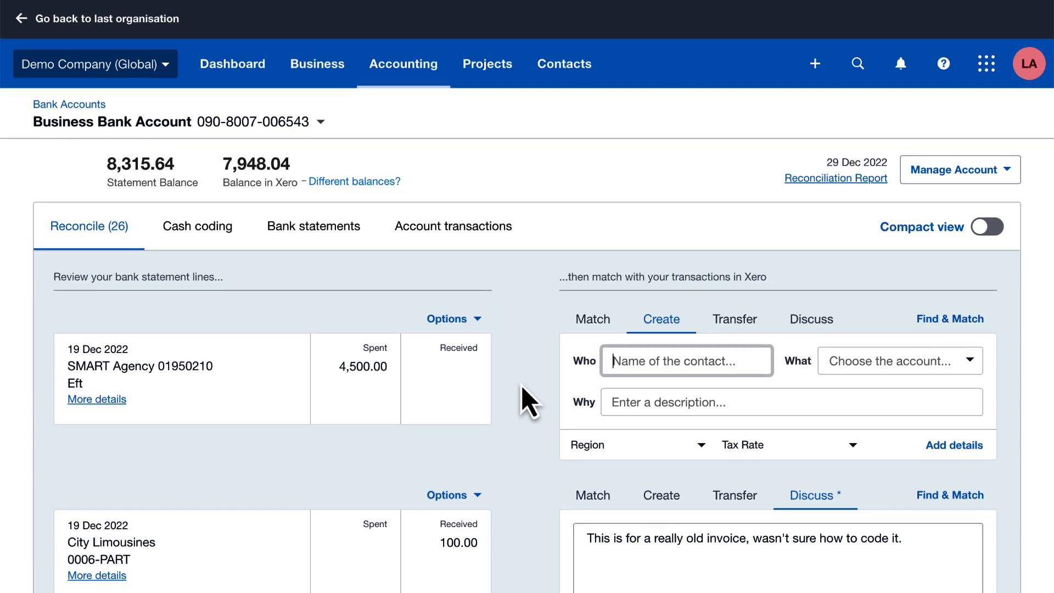
scroll(down, 3)
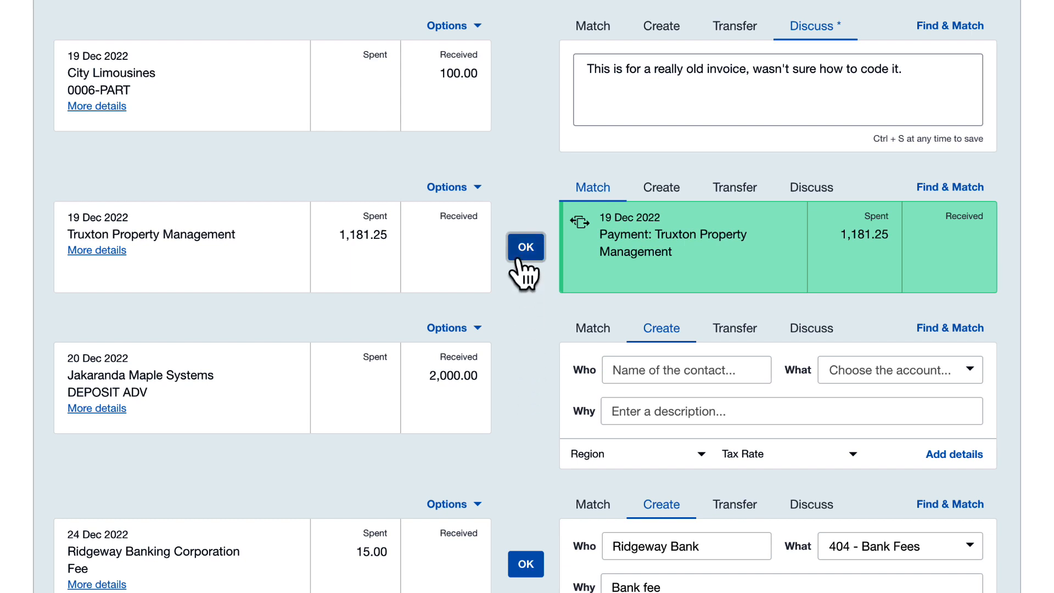
Confirm the green Truxton Property Management 1,181.25 payment match with OK
click(525, 246)
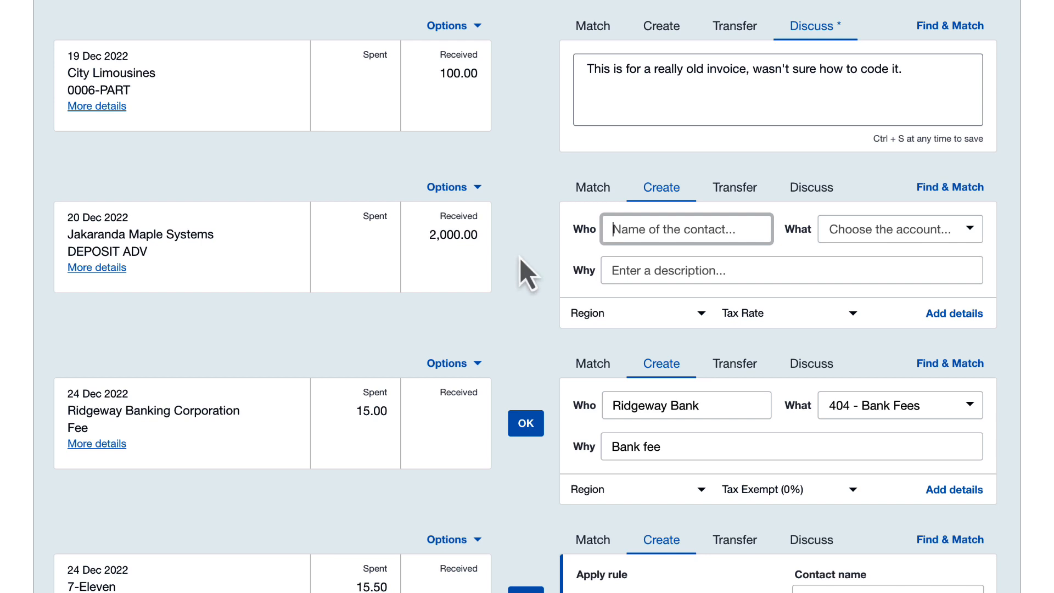
mouse_move(527, 276)
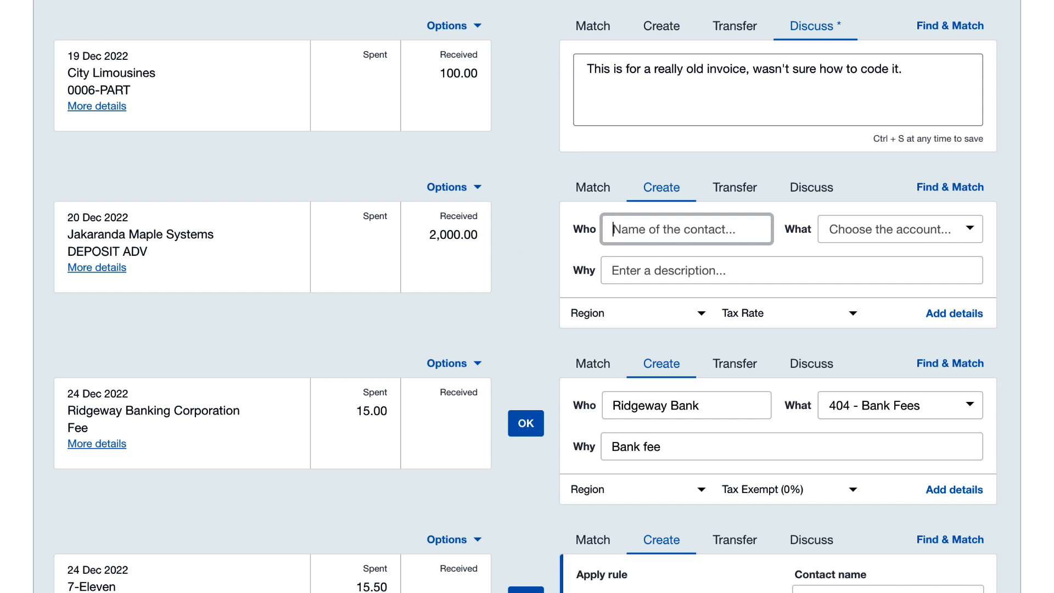